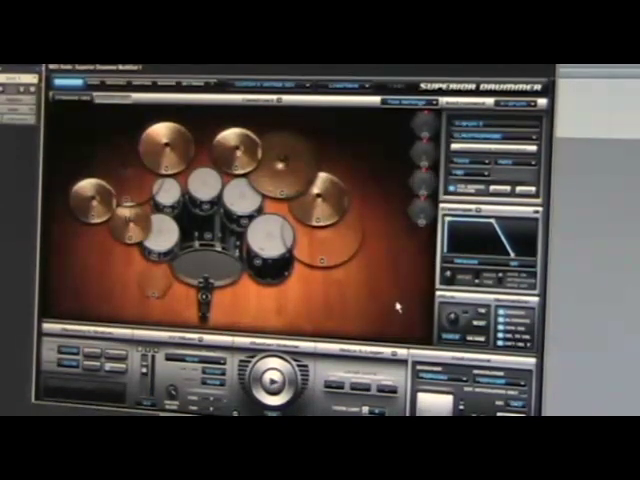
mouse_move(216, 110)
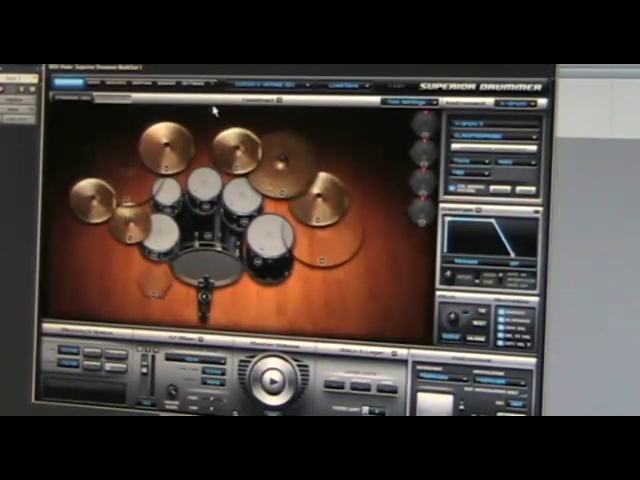